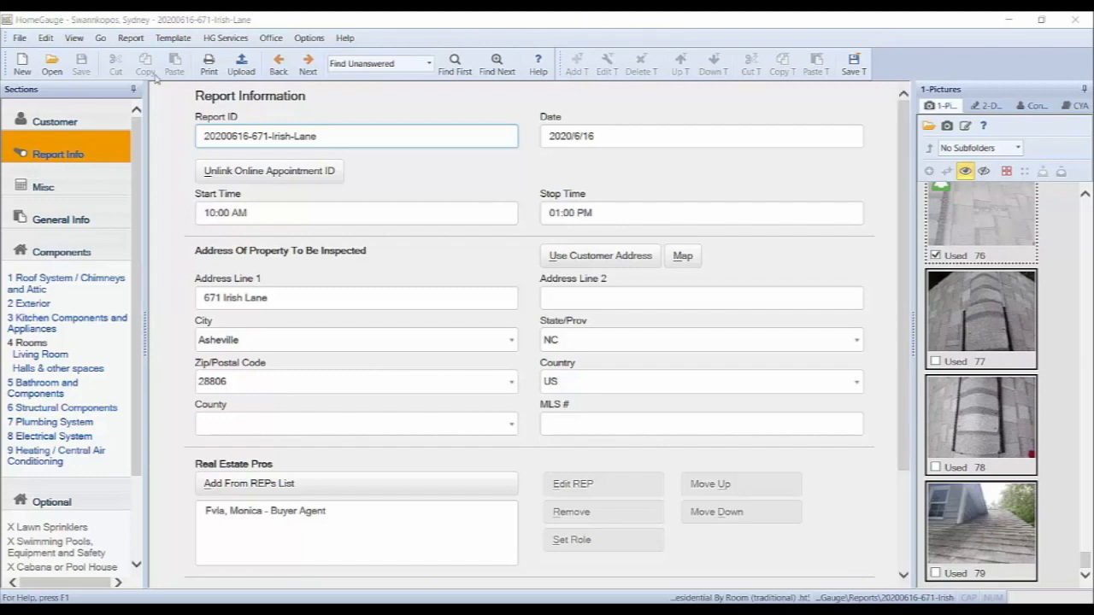
pyautogui.click(209, 63)
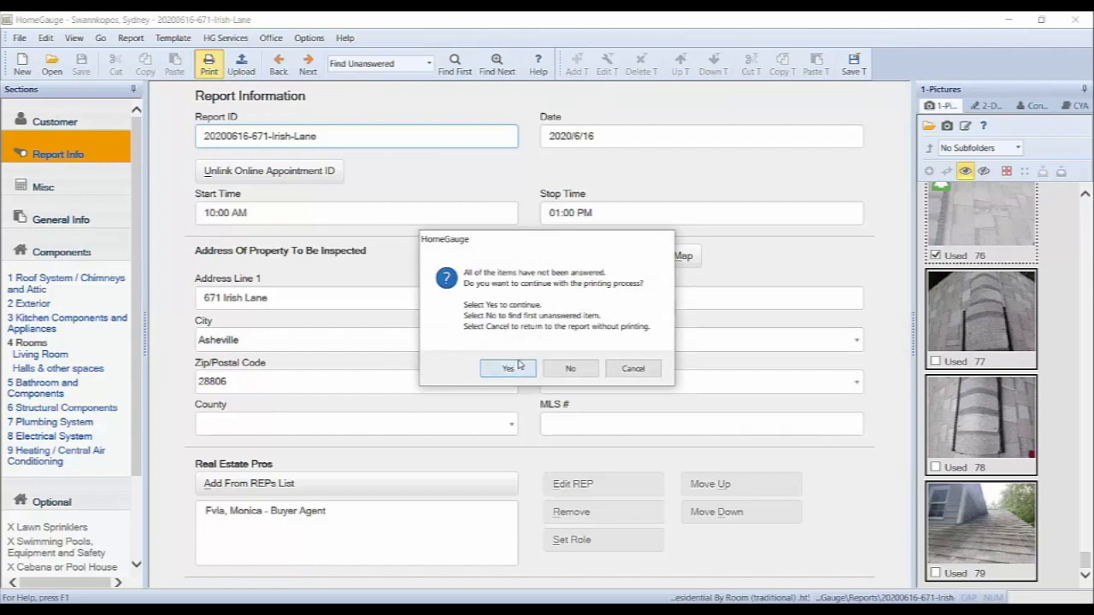
# Step: Dismiss the warning with Yes and select Full Report For Upload as the print document
pyautogui.click(508, 367)
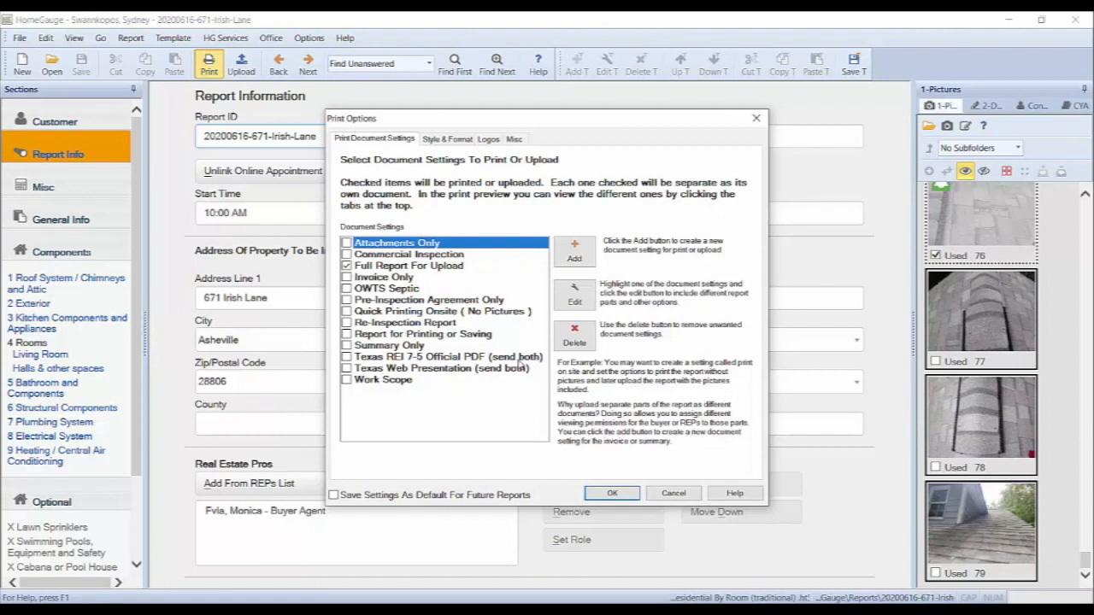
pyautogui.moveTo(442, 277)
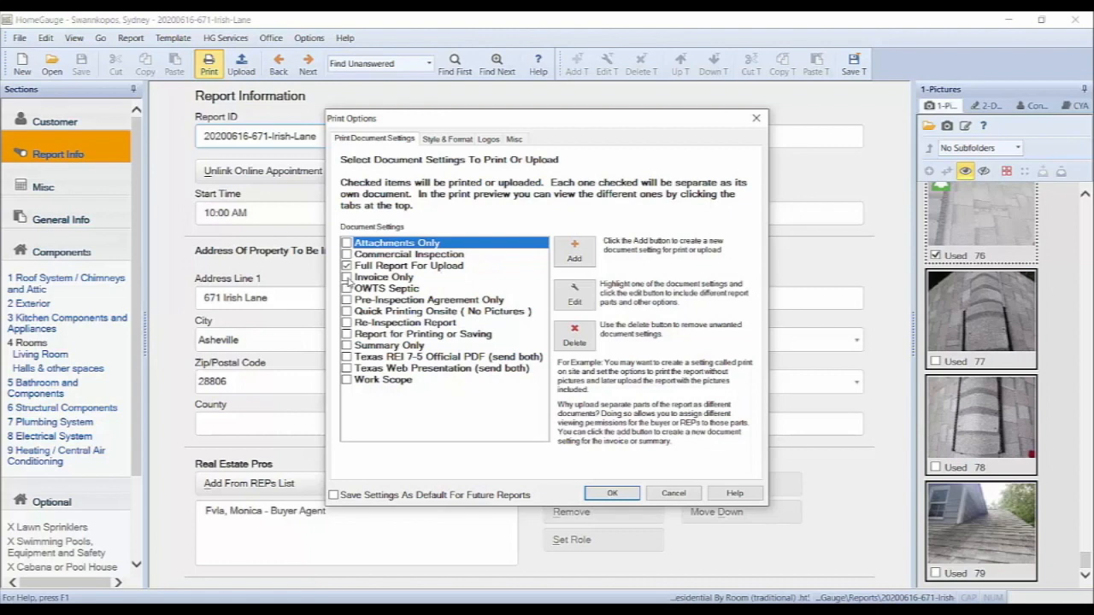
pyautogui.click(410, 265)
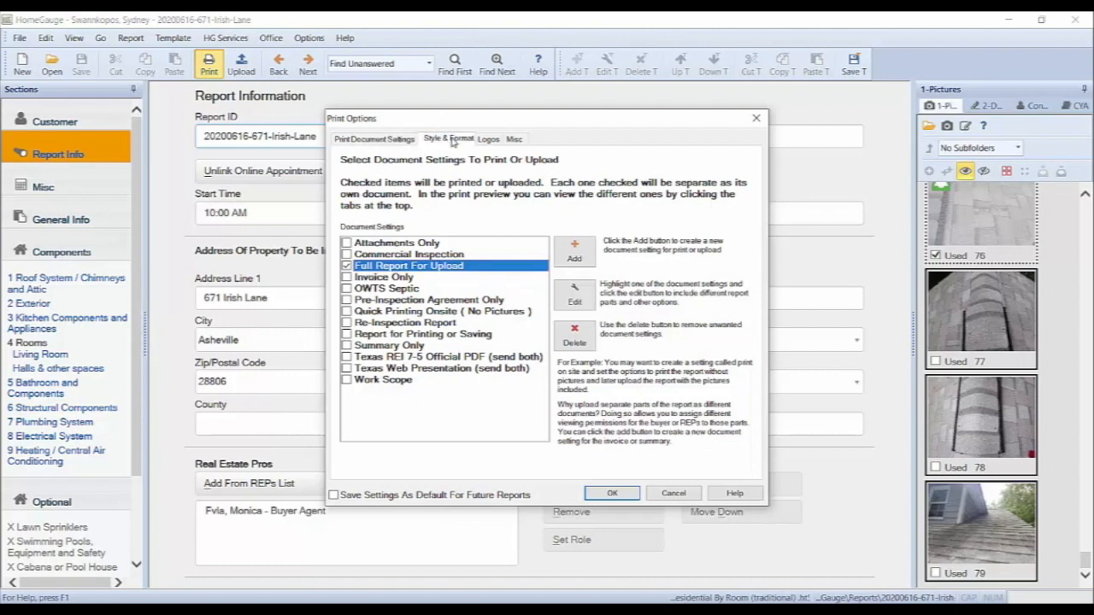
# Step: Apply the Grid 3b format with Brown style and confirm the print options
pyautogui.click(448, 138)
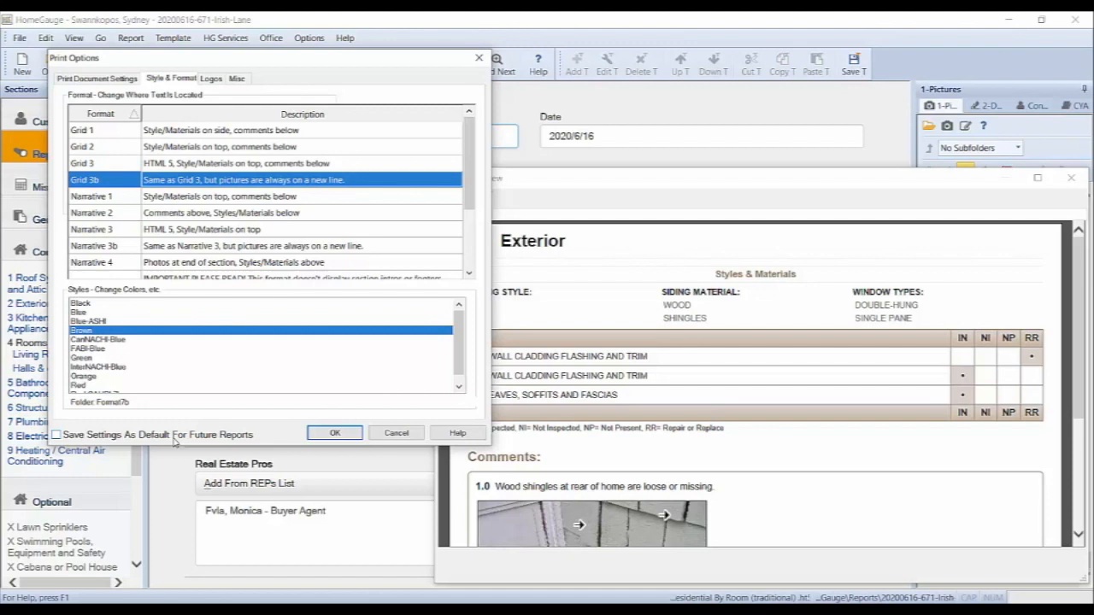
pyautogui.moveTo(183, 440)
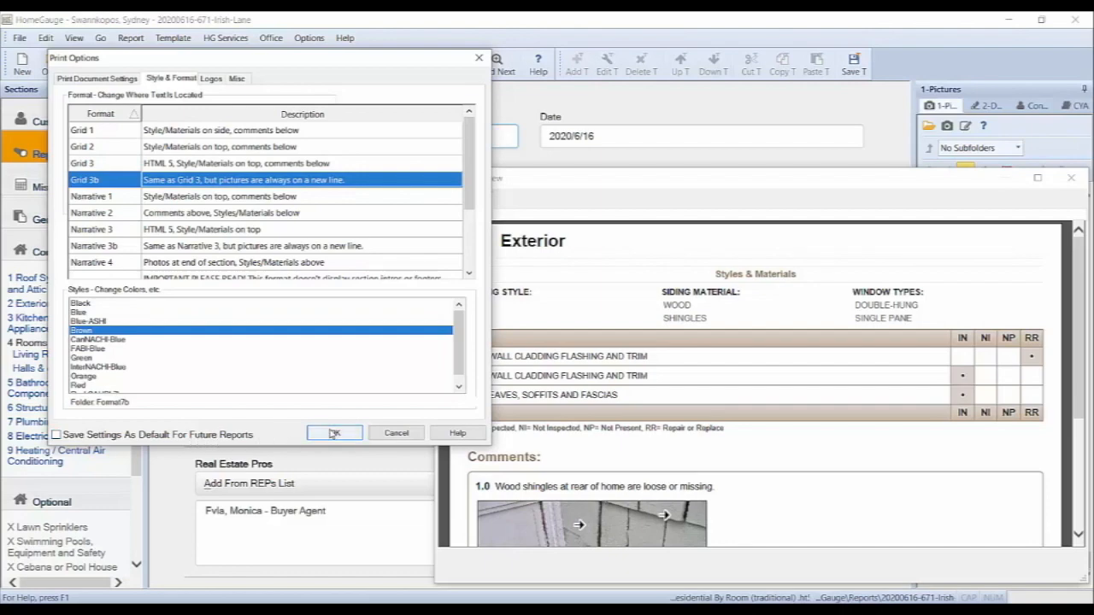
pyautogui.click(334, 433)
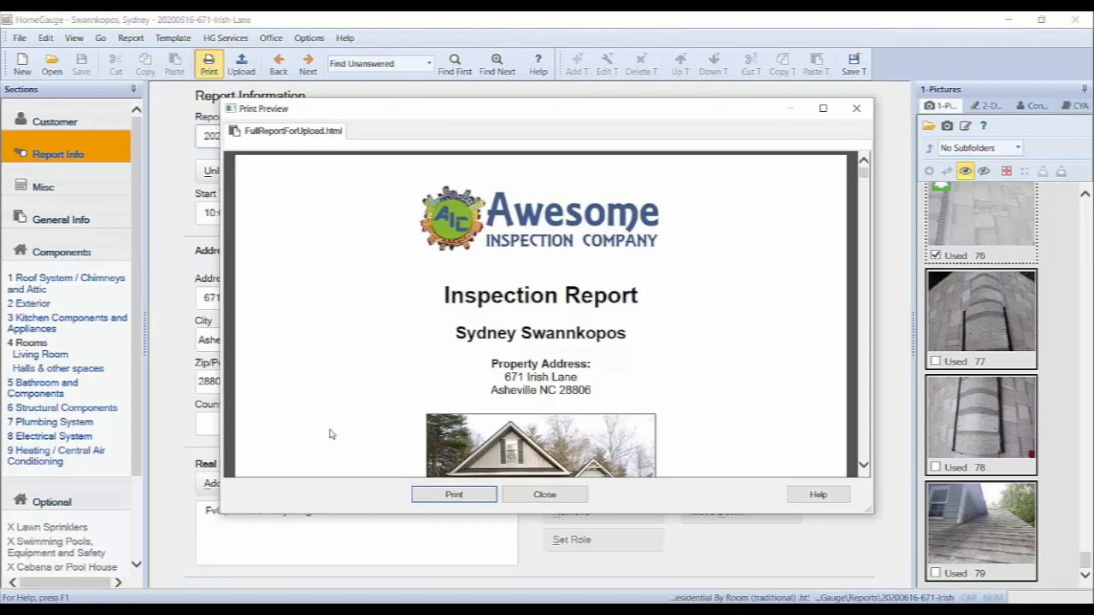
pyautogui.moveTo(361, 443)
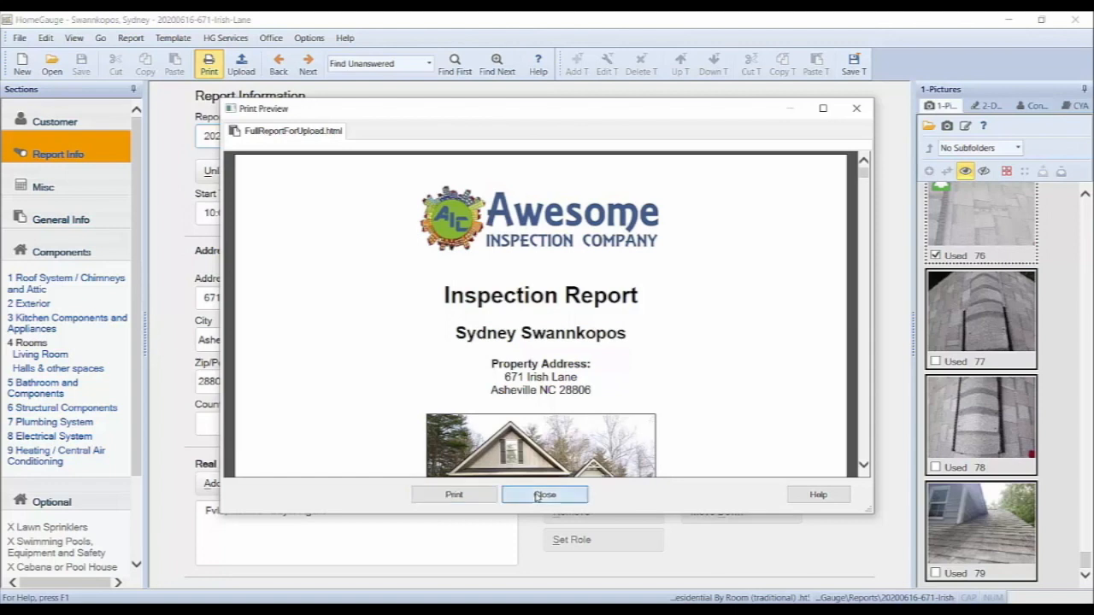
pyautogui.click(544, 495)
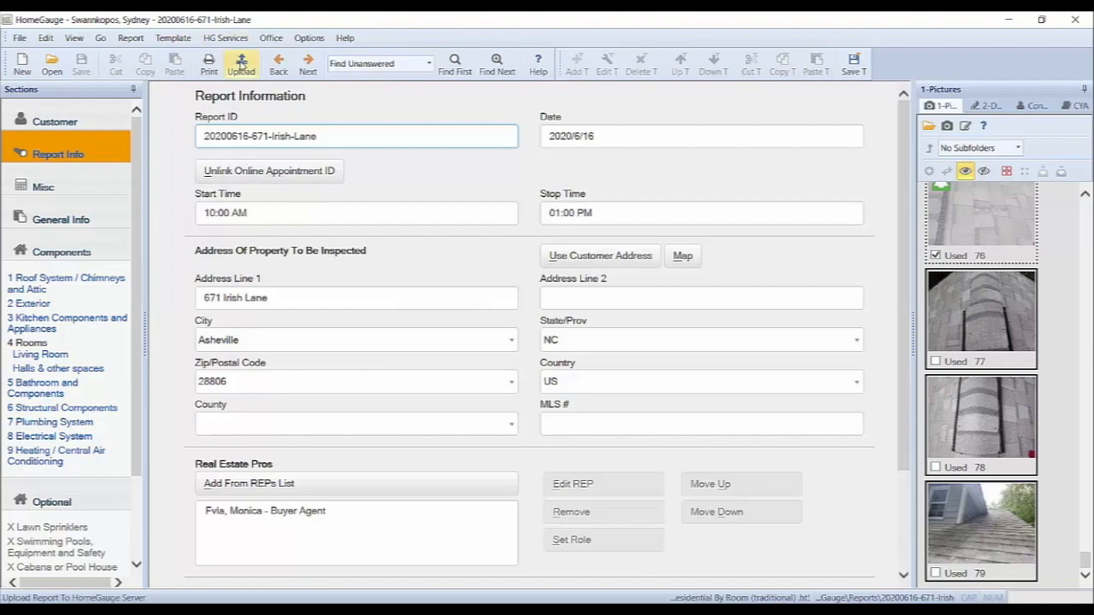
pyautogui.click(240, 61)
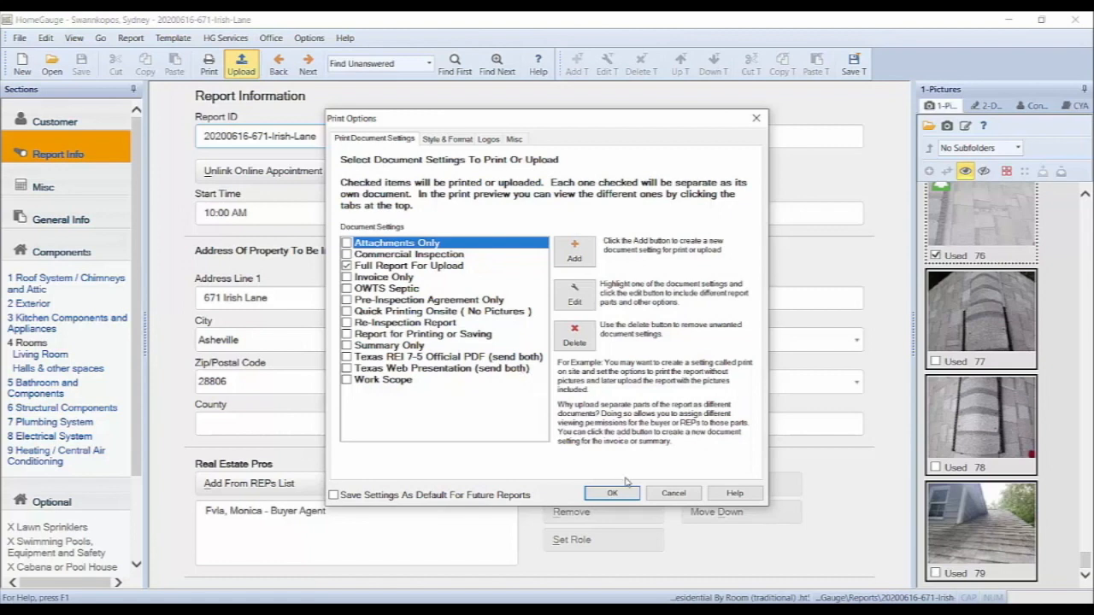
pyautogui.click(613, 493)
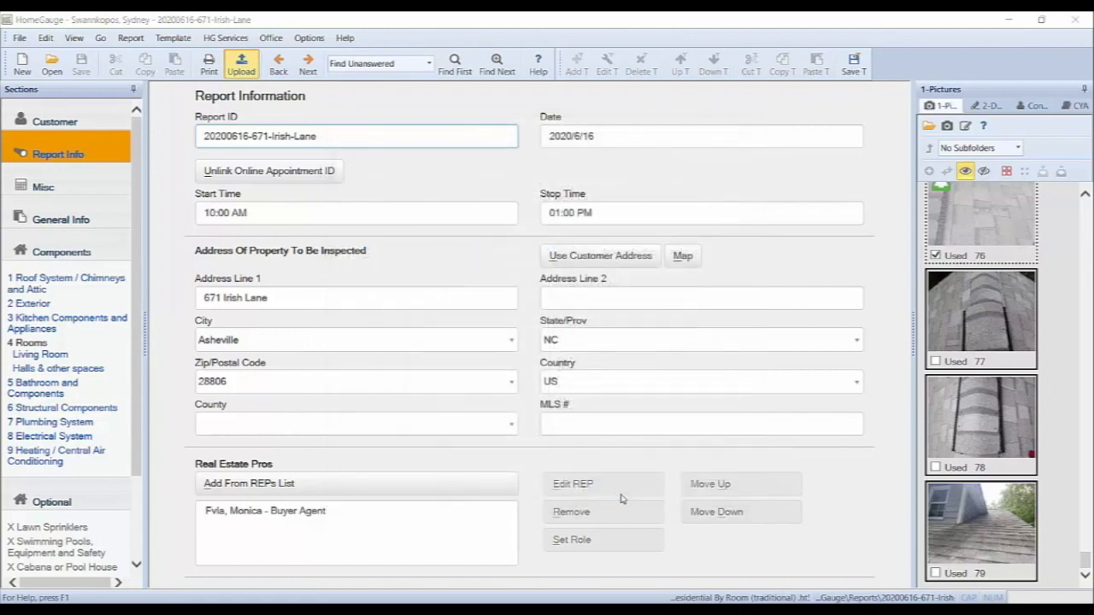
pyautogui.click(240, 63)
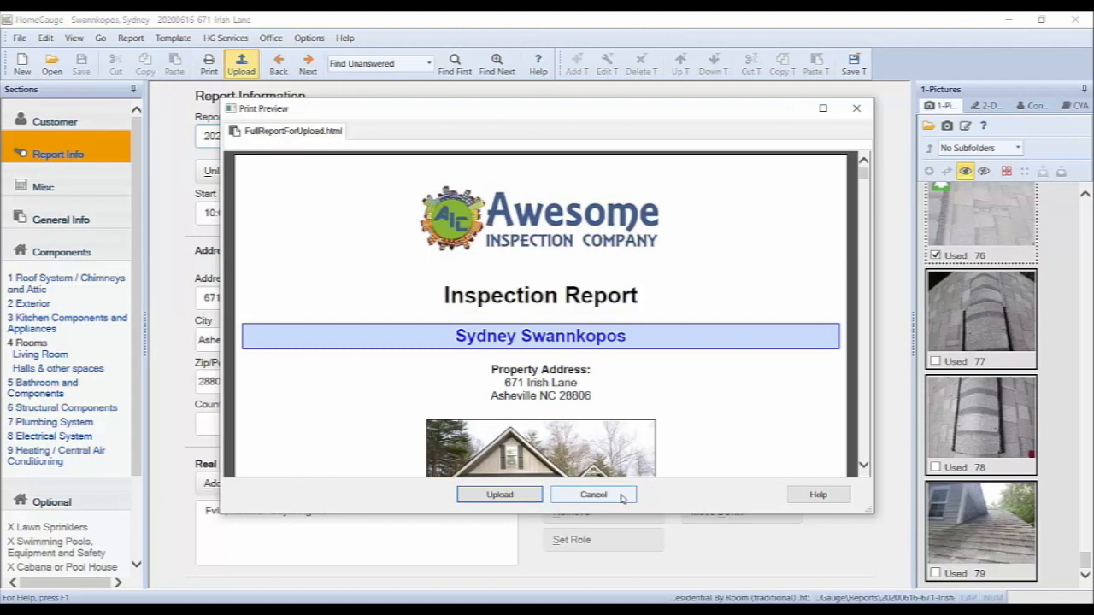
pyautogui.click(498, 494)
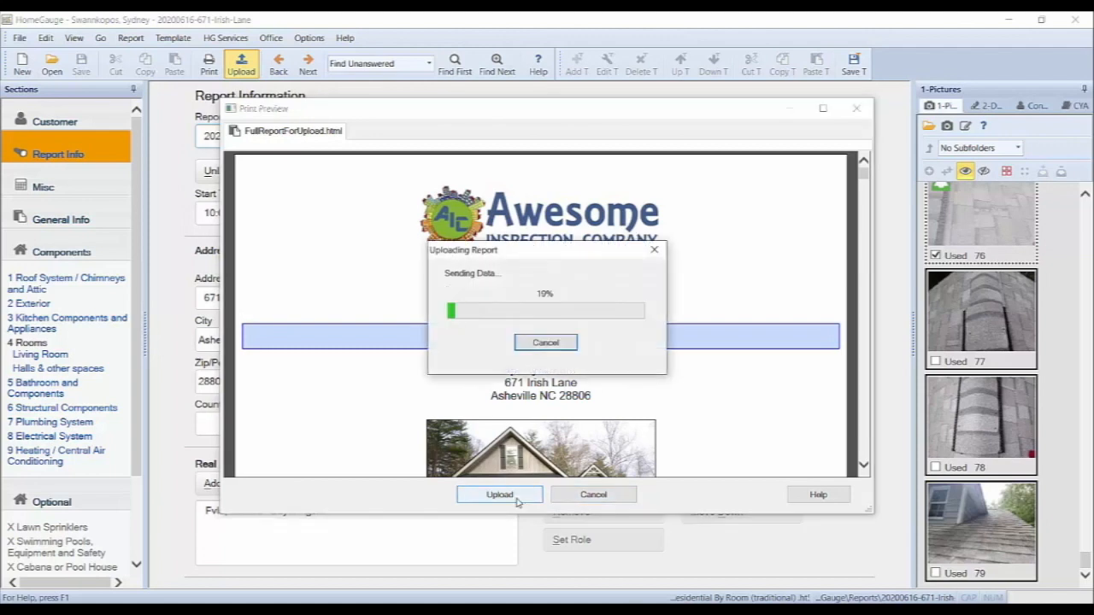